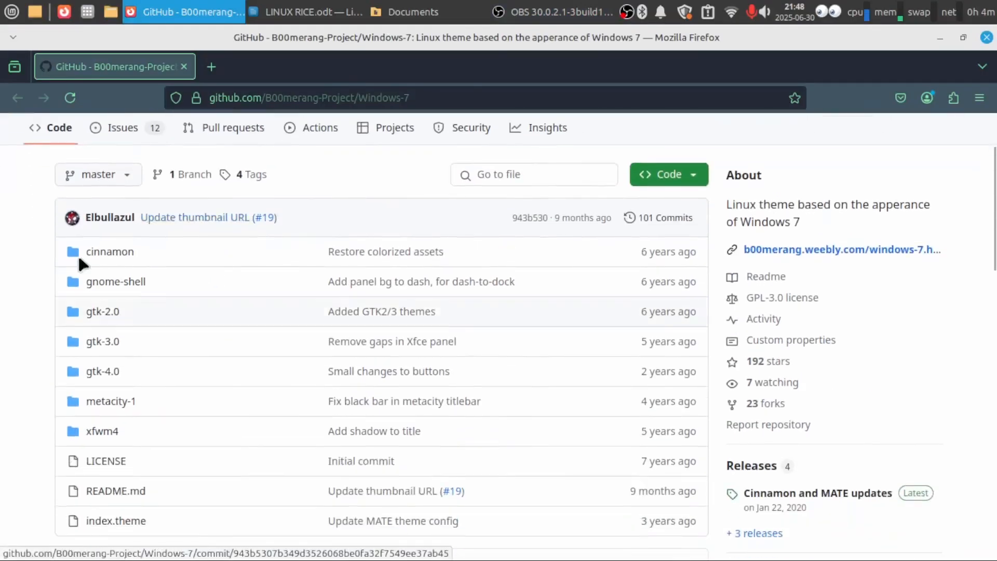
Browse the B00merang Windows-7 repository and bring up Appearance showing Windows-7-2.1
{"action": "left_click", "coordinate": [816, 493]}
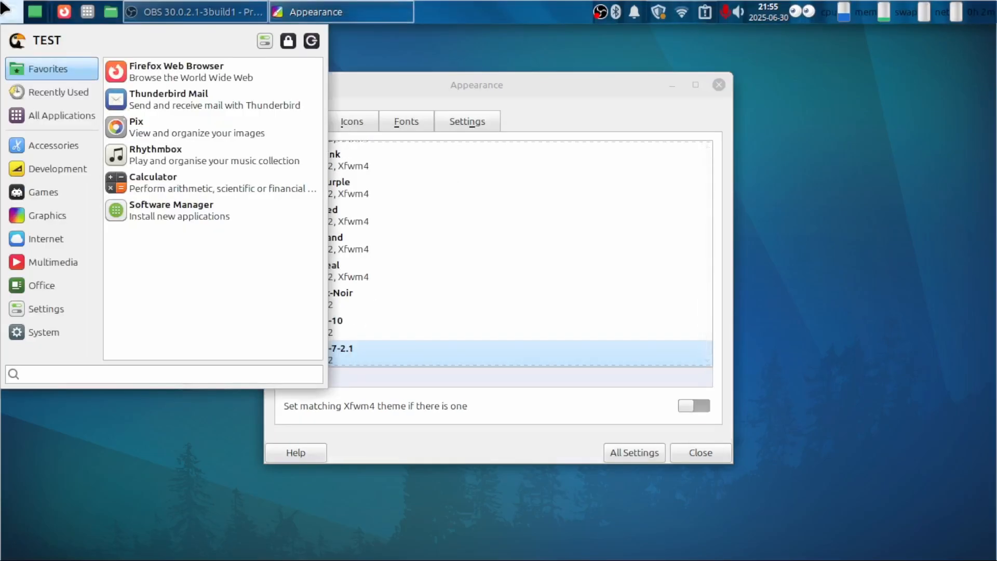
Close and reopen the application menu, then review the available icon themes
{"action": "left_click", "coordinate": [448, 20]}
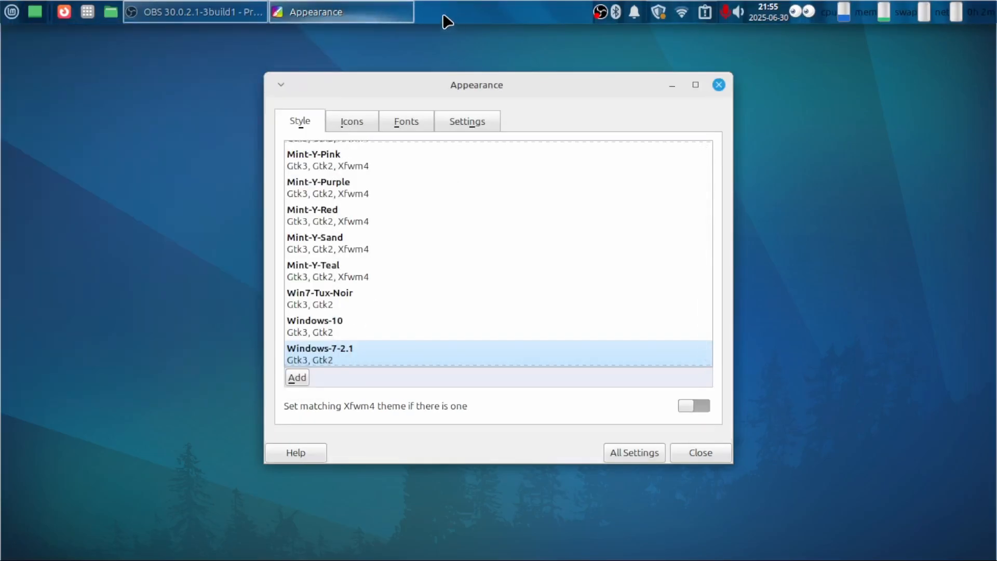
{"action": "left_click", "coordinate": [11, 12]}
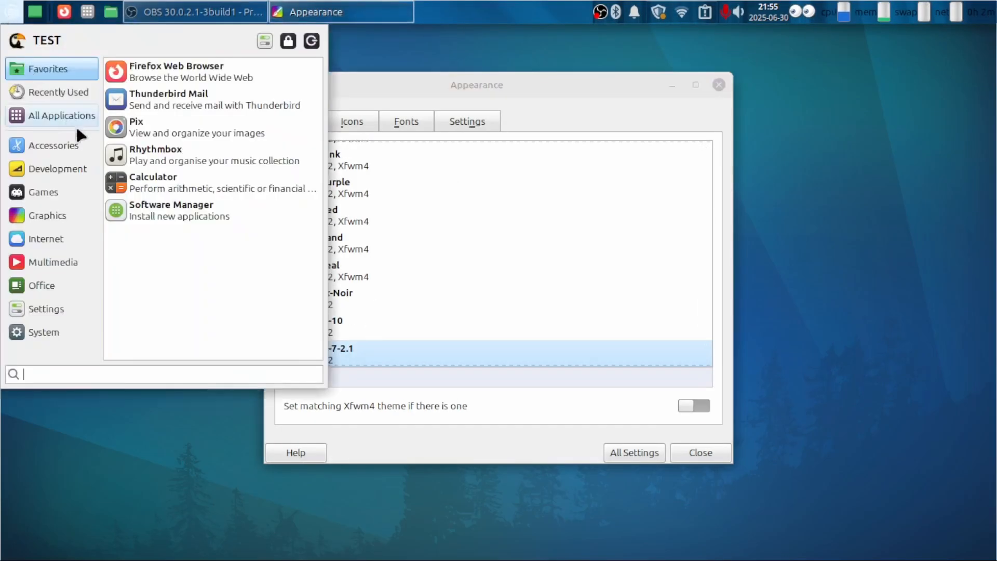
{"action": "left_click", "coordinate": [45, 309]}
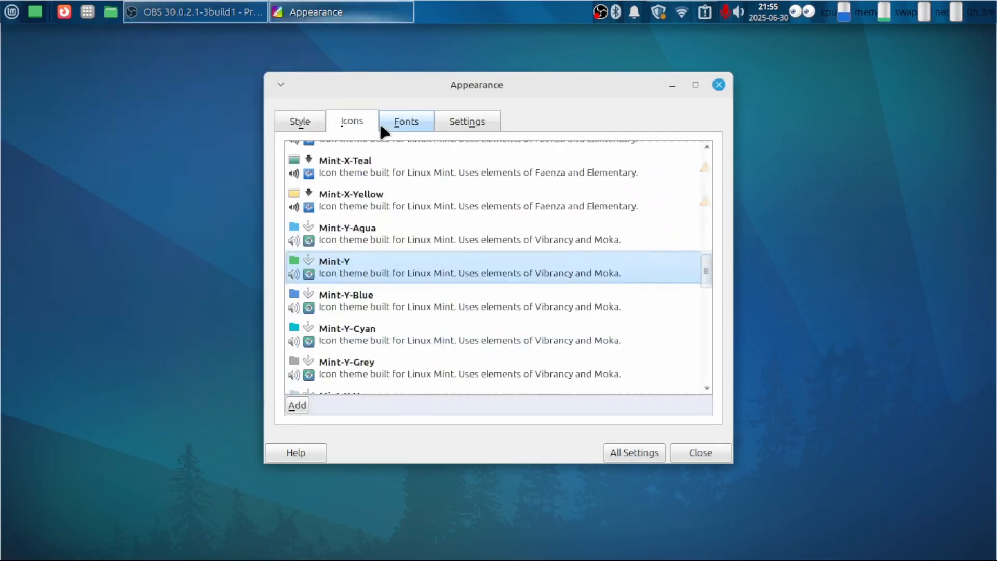
Open the default font chooser and scroll through the font options
{"action": "left_click", "coordinate": [406, 121]}
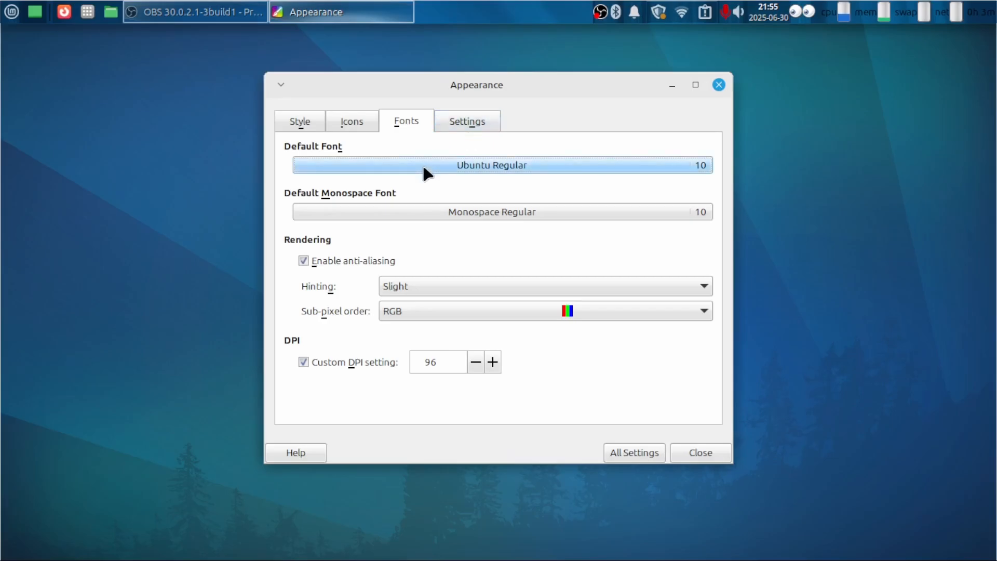
{"action": "left_click", "coordinate": [491, 165]}
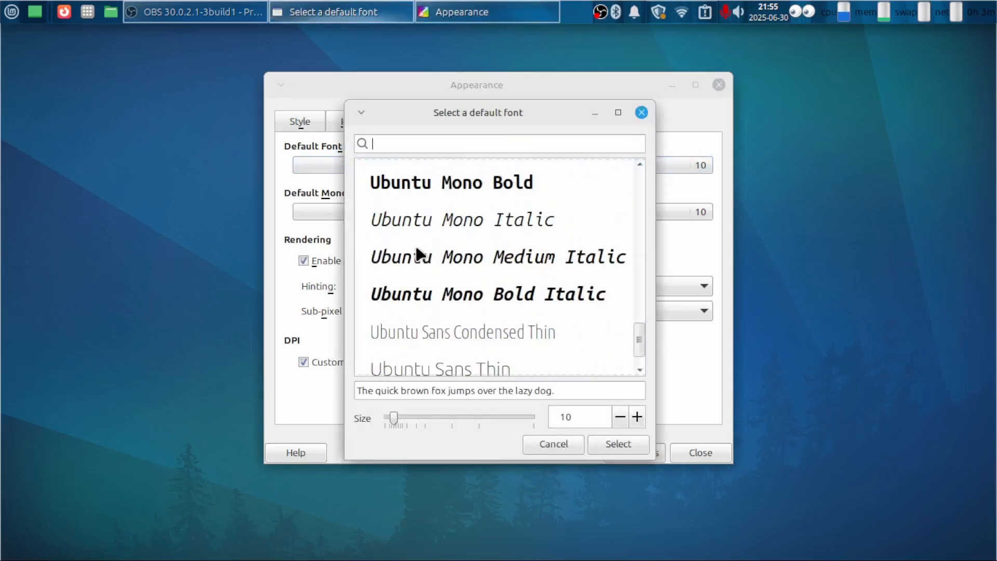
{"action": "scroll", "scroll_direction": "down", "scroll_amount": 3}
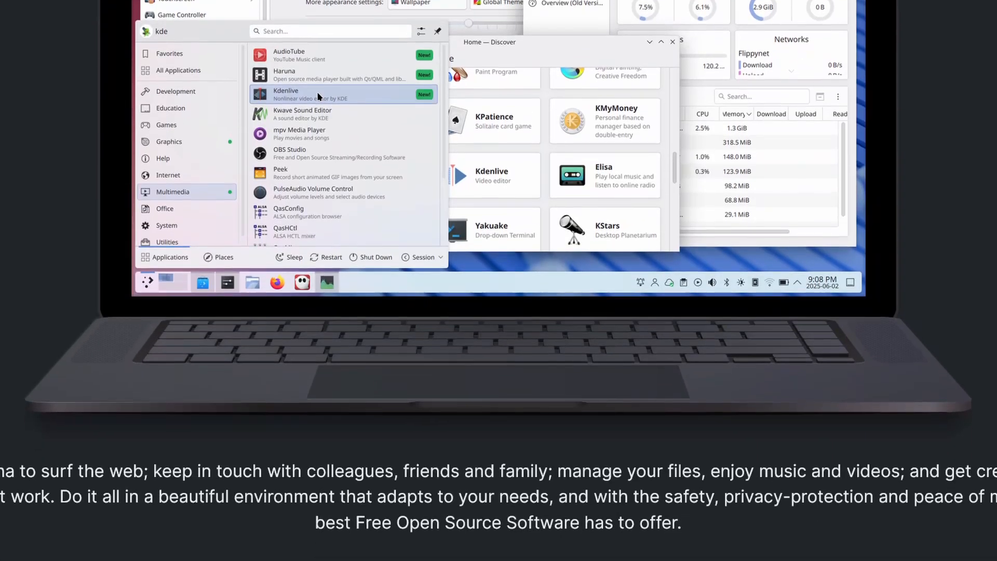
Scroll the KDE Plasma page down to the laptop screenshot and description
{"action": "scroll", "scroll_direction": "down", "scroll_amount": 3}
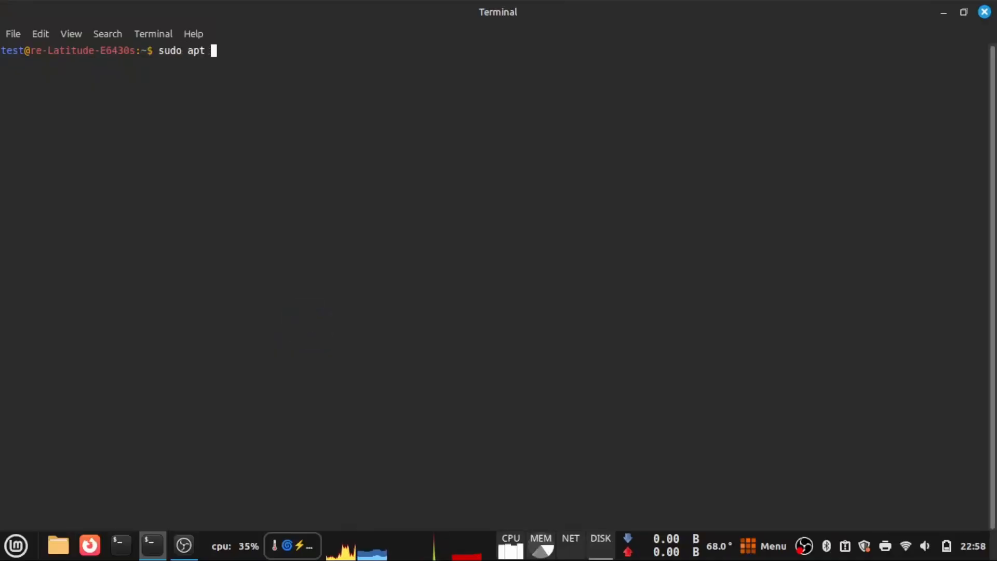
Enter 'sudo apt install kde-plasma-desktop' in the terminal
{"action": "type", "text": "install kde-p"}
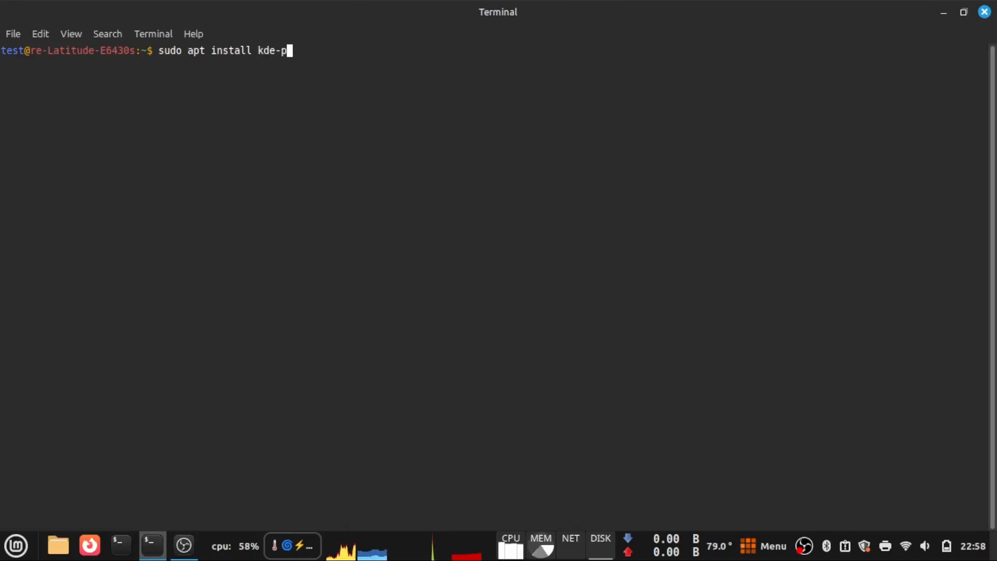
{"action": "type", "text": "lasma-deskto"}
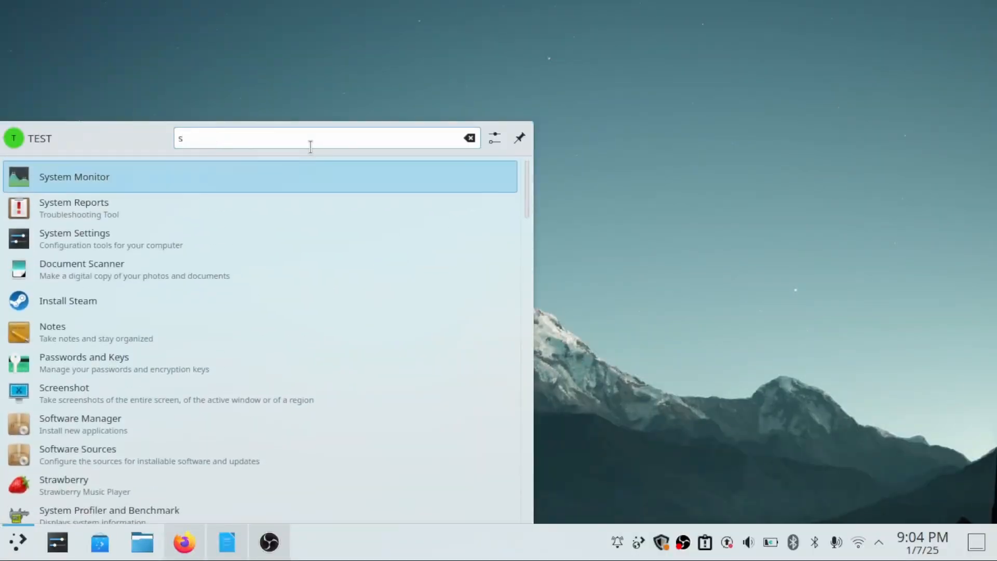
Launch Terminal from Kickoff search to run htop and neofetch
{"action": "left_click", "coordinate": [74, 176]}
{"action": "type", "text": "terminal"}
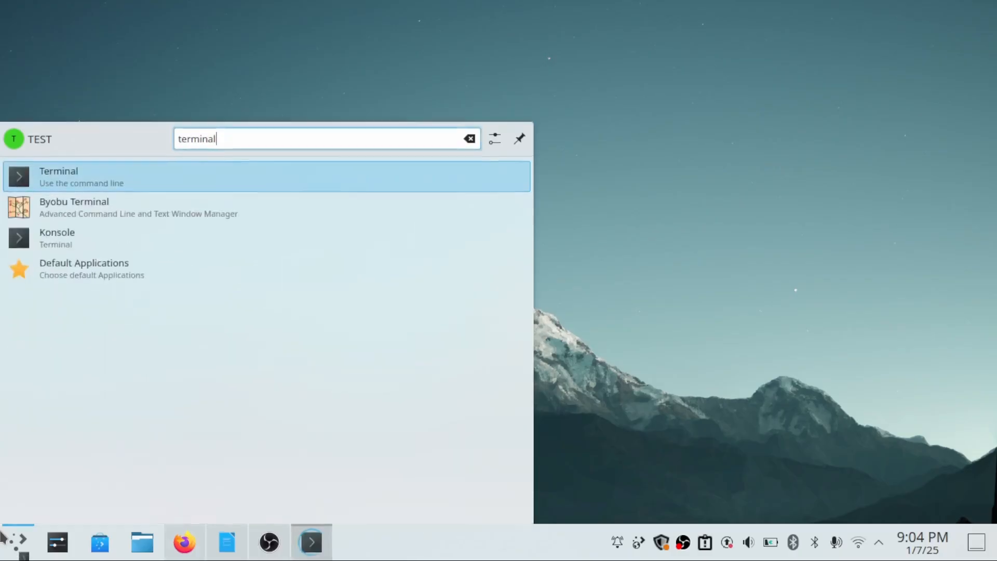
{"action": "left_click", "coordinate": [59, 176]}
{"action": "type", "text": "system"}
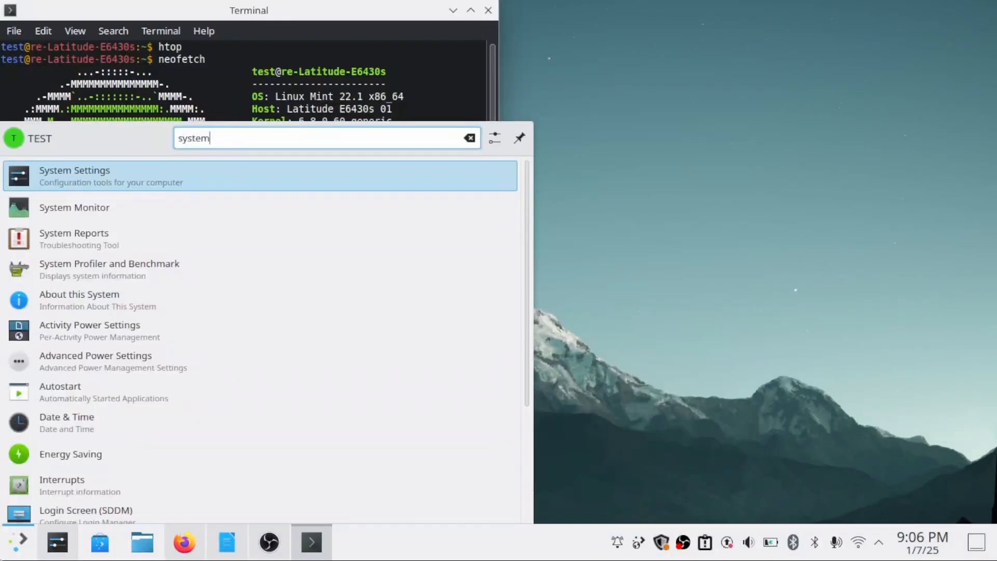
Apply Breeze Dark in System Settings Quick Settings and confirm it under Global Theme
{"action": "left_click", "coordinate": [74, 175]}
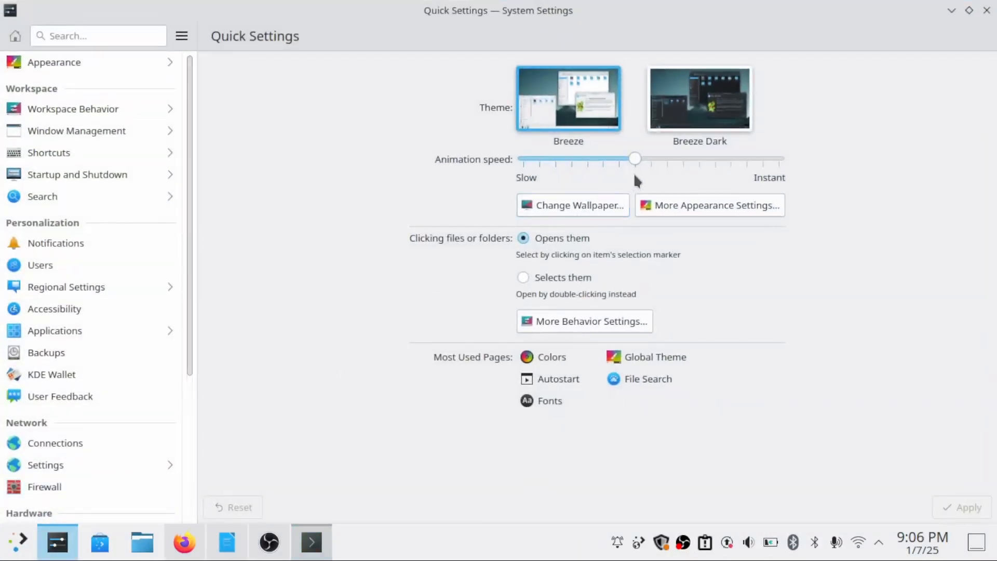
{"action": "left_click", "coordinate": [699, 99]}
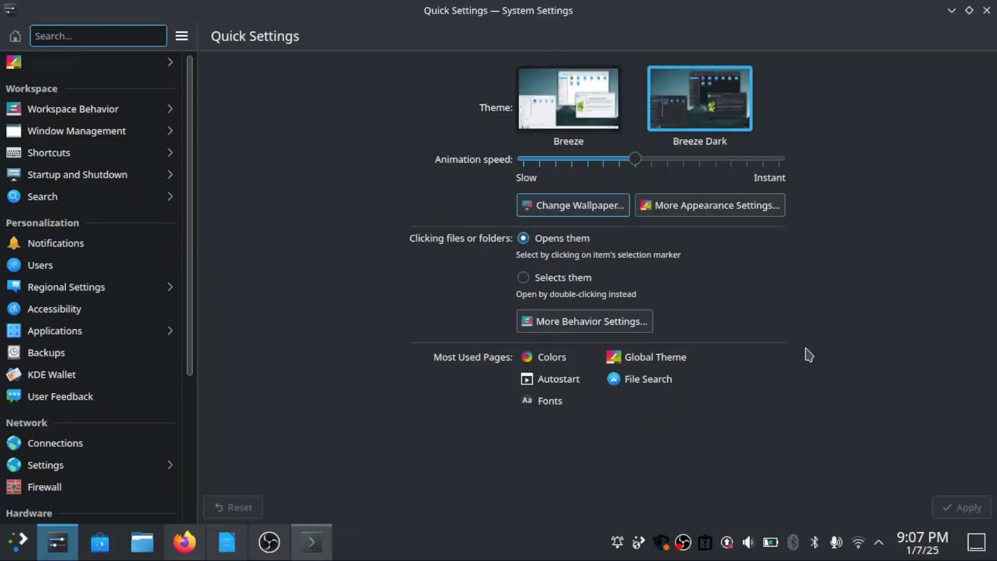
{"action": "left_click", "coordinate": [654, 357]}
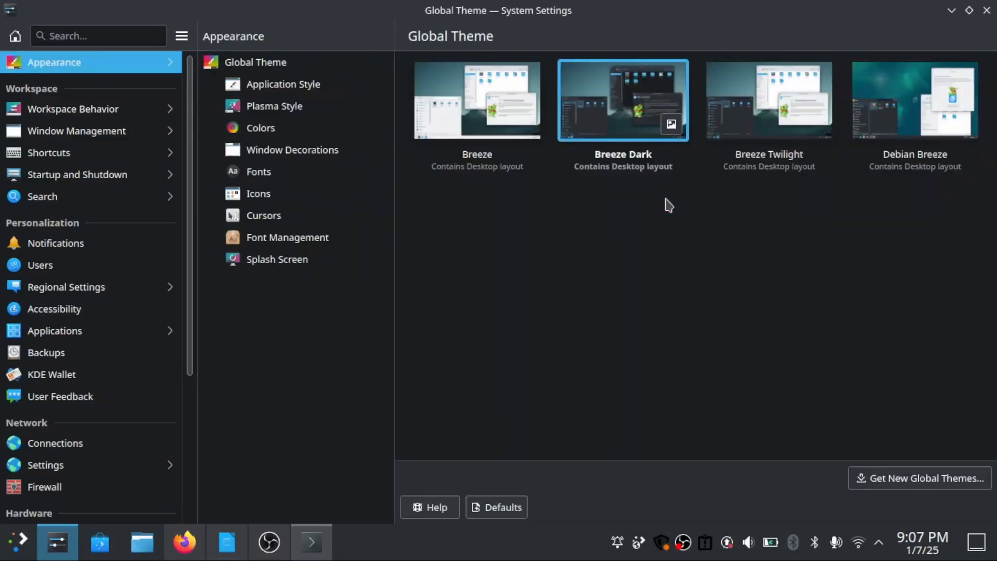